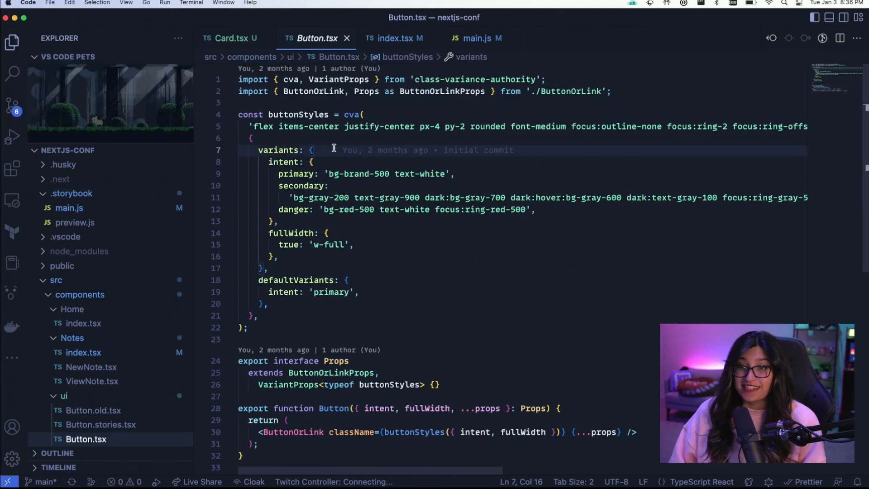
# Add fullWidth after intent: 'primary' in Button.tsx's defaultVariants
pyautogui.doubleClick(351, 114)
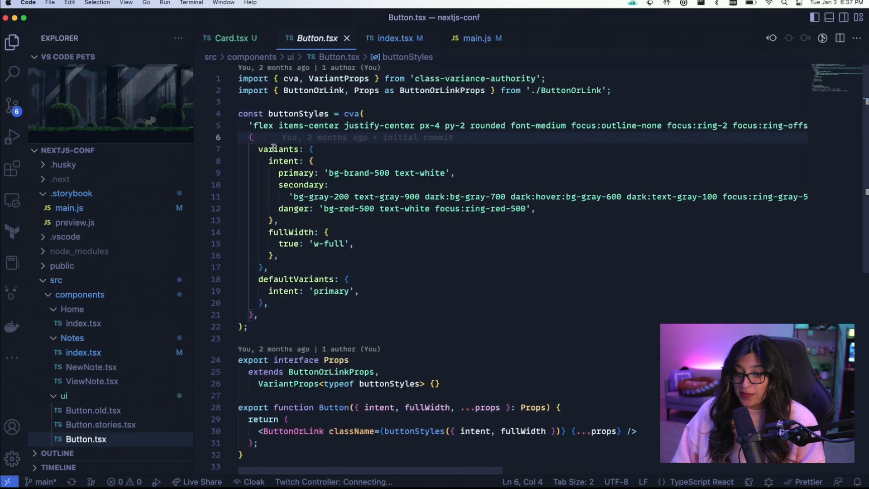
pyautogui.doubleClick(283, 160)
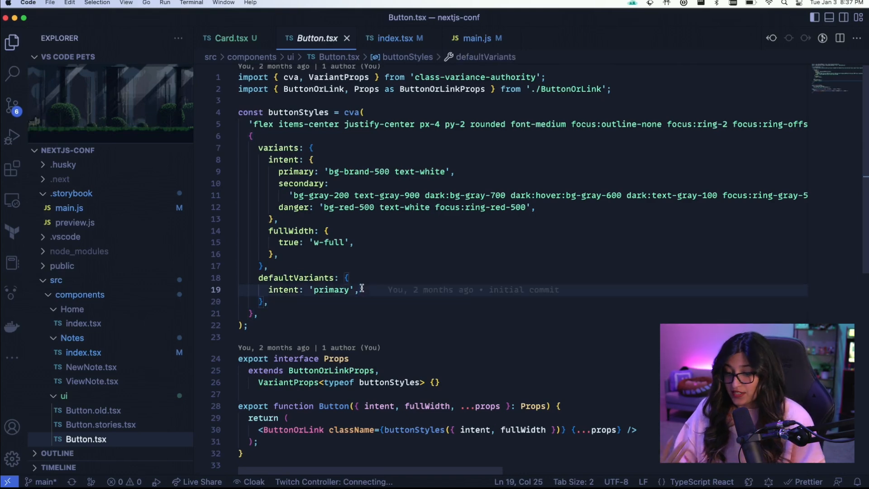
pyautogui.write('fullWidth: false')
pyautogui.write('outline: {')
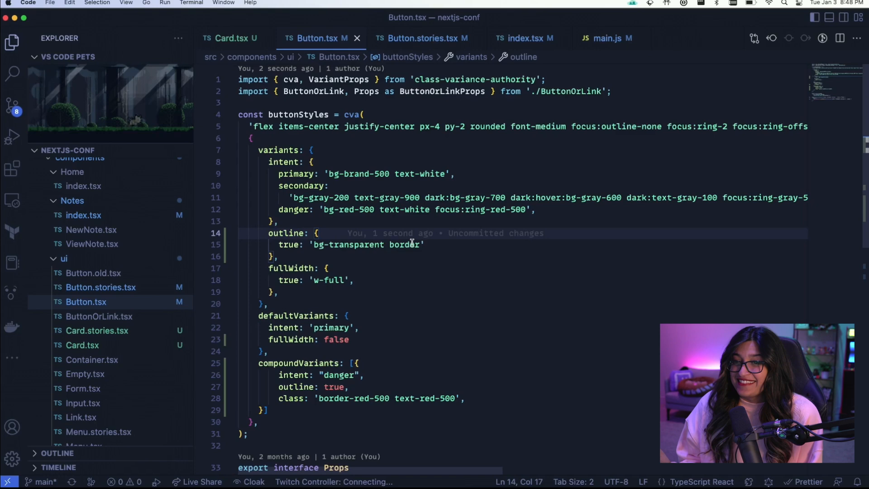
# Scroll through Button.tsx while adding the outline variant, fullWidth default and danger-outline compound variant
pyautogui.scroll(-3)
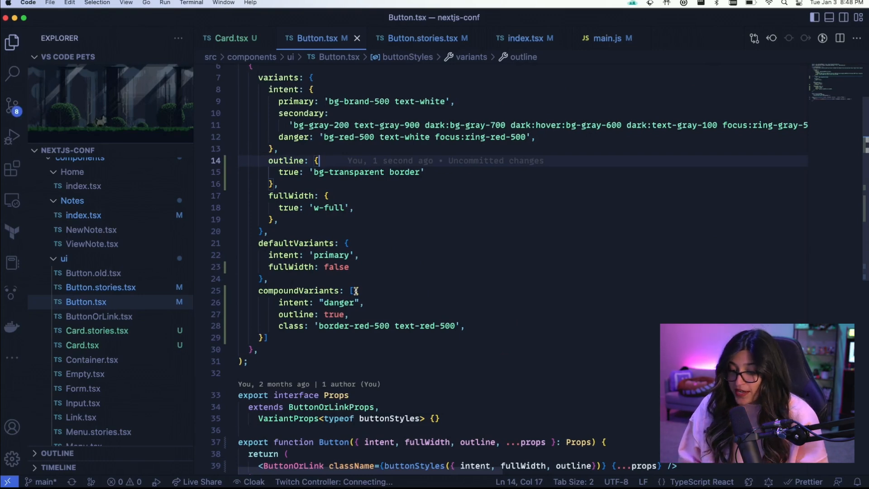
pyautogui.scroll(-3)
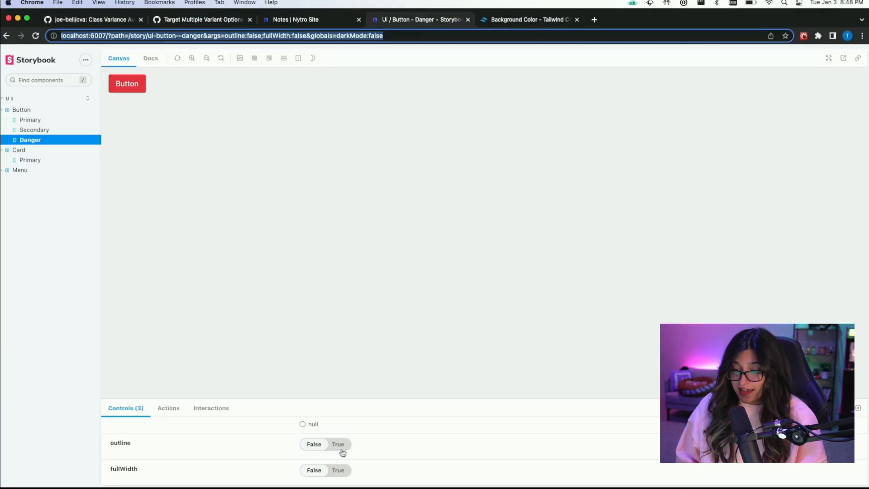
# Set outline to True on the Danger story and change its intent to ['danger']
pyautogui.click(338, 444)
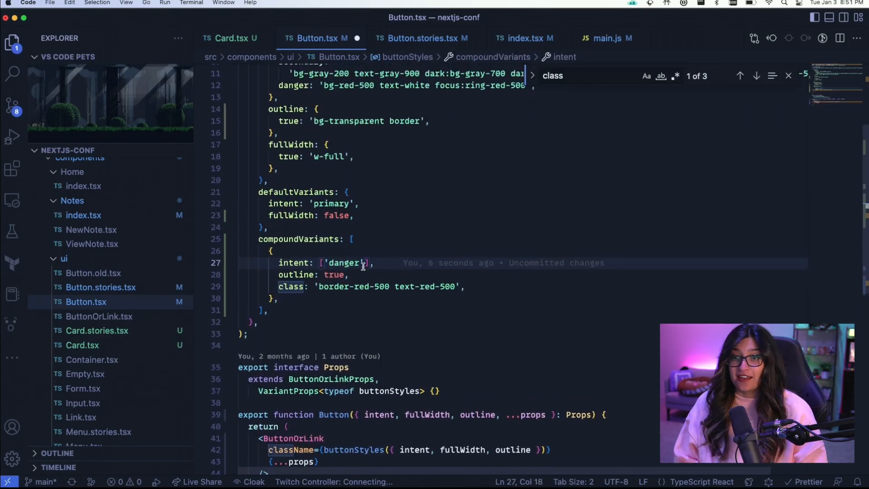
pyautogui.write("'")
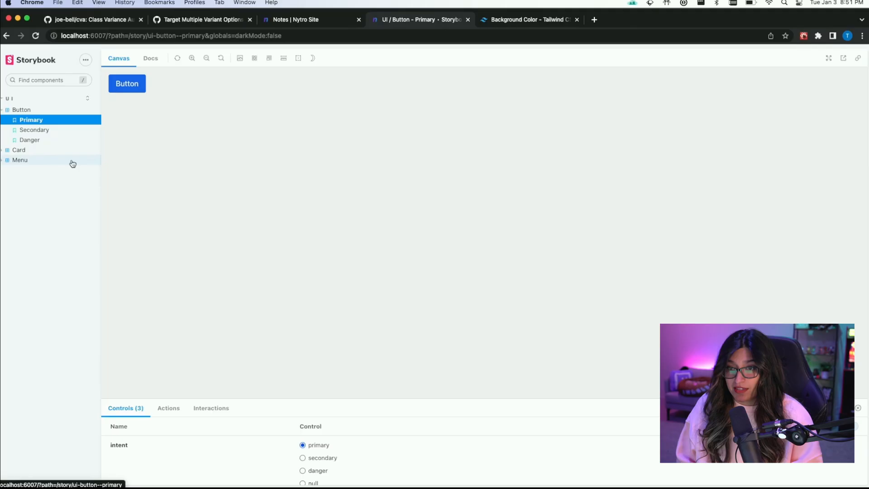
pyautogui.moveTo(261, 442)
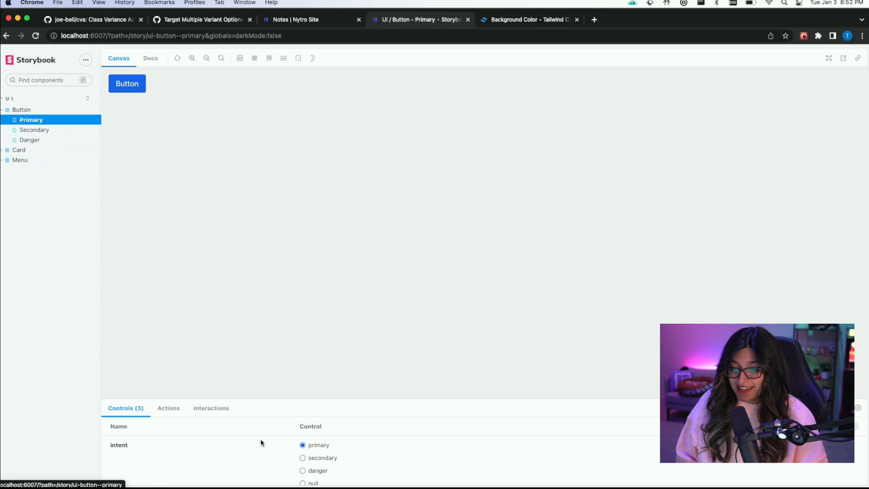
pyautogui.click(337, 447)
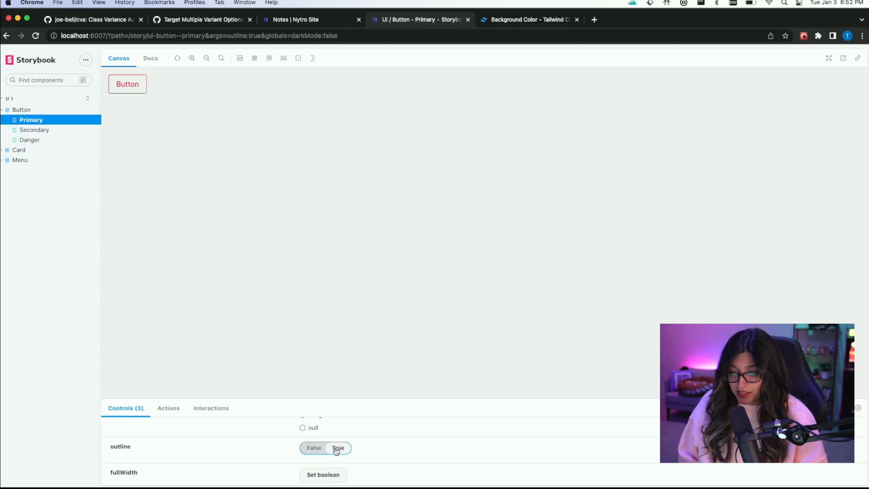
pyautogui.moveTo(336, 447)
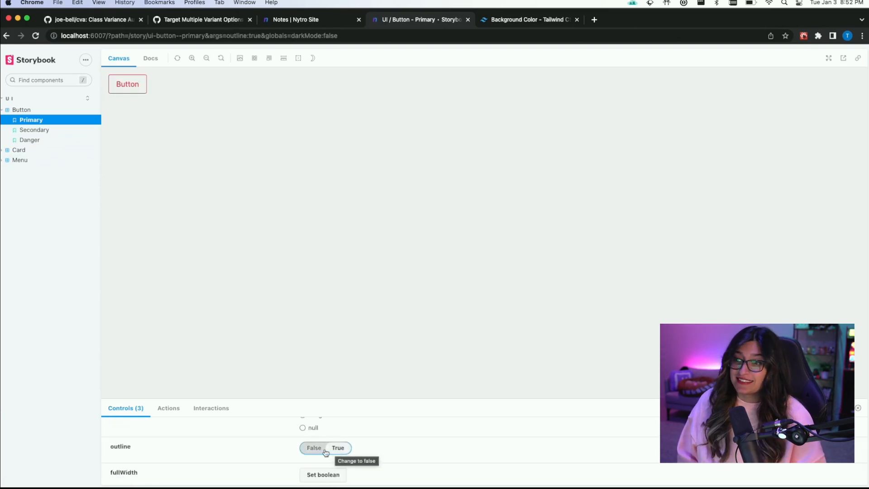
pyautogui.click(29, 140)
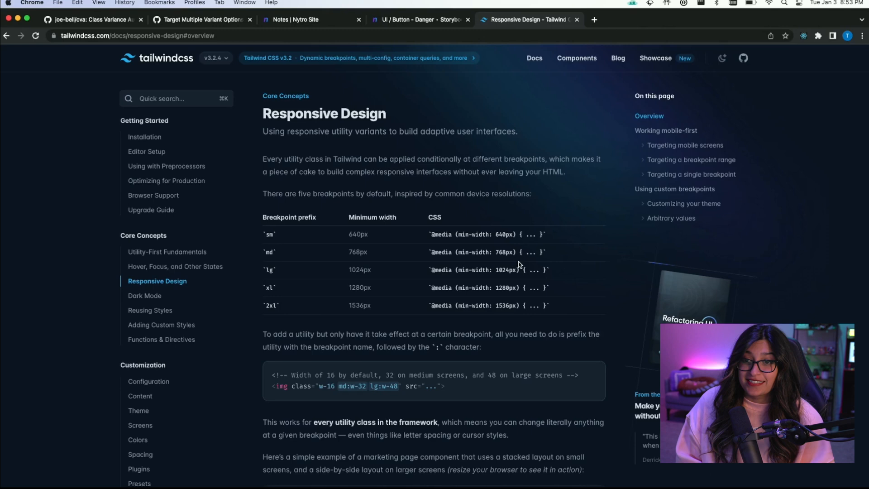
# Read the breakpoint table and select the tablet custom breakpoint name in the config example
pyautogui.scroll(-3)
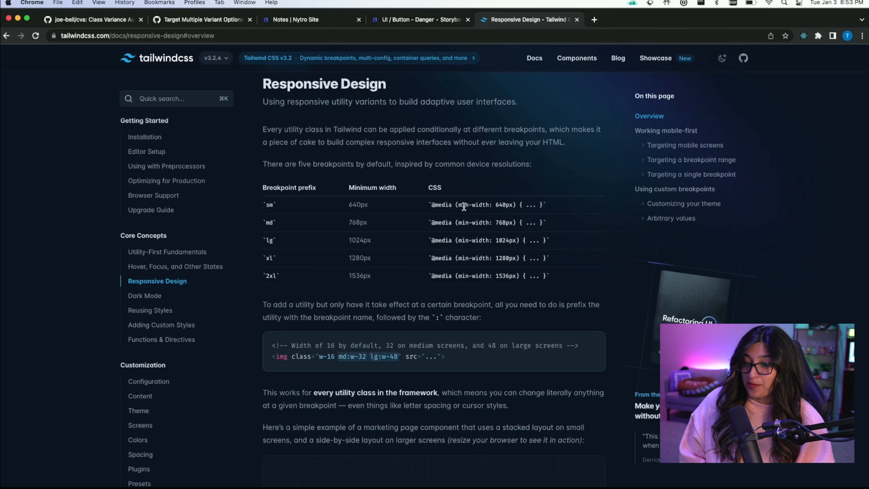
pyautogui.scroll(-3)
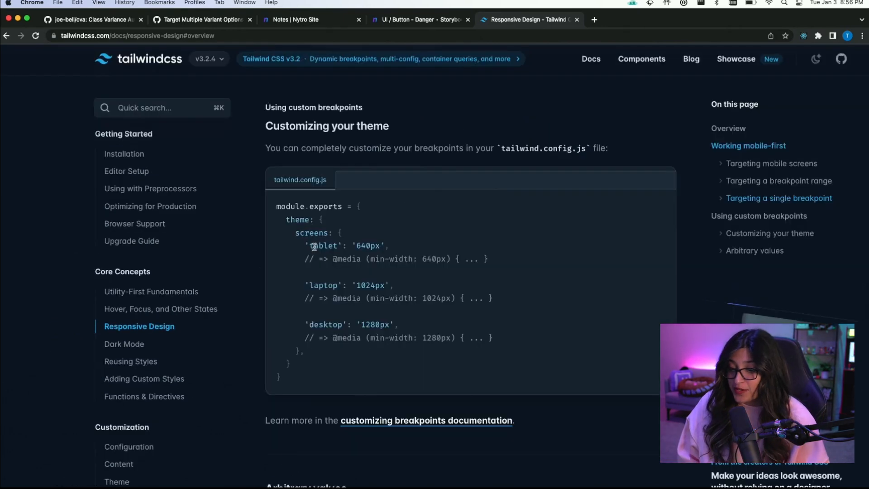
pyautogui.doubleClick(323, 245)
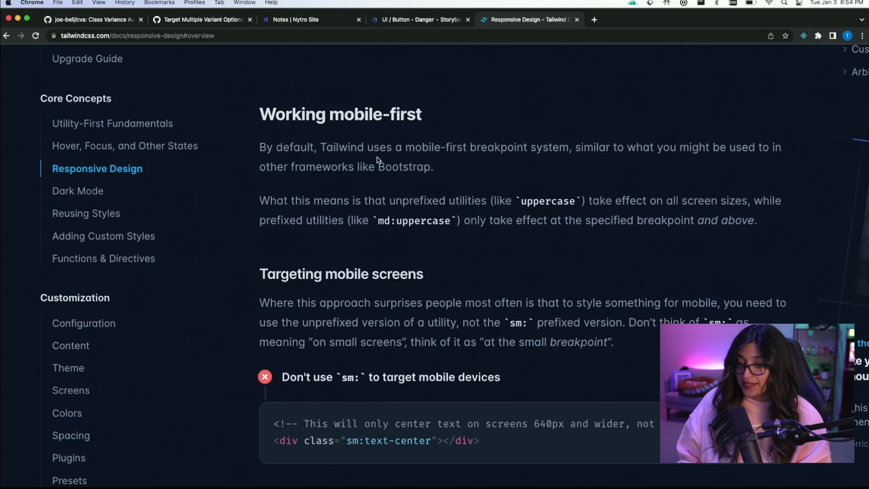
pyautogui.scroll(-3)
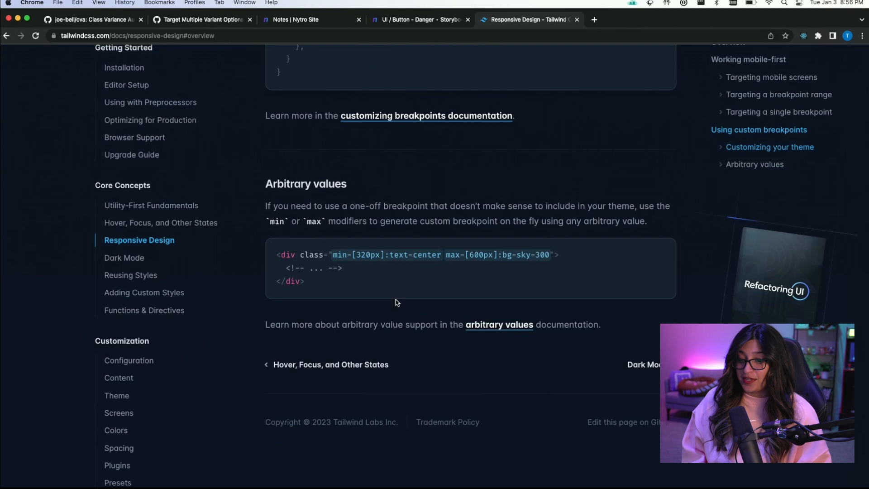
pyautogui.doubleClick(366, 255)
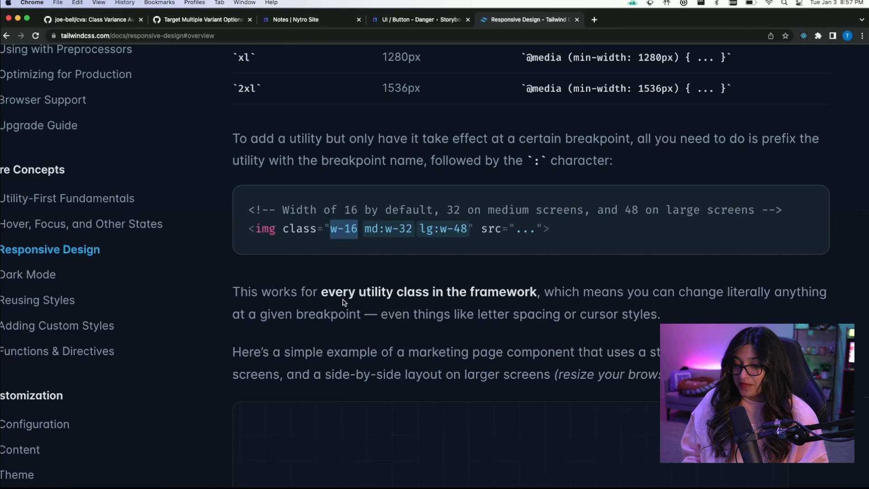
# Review the responsive image example, selecting md:h-full, then go to the Dark Mode page
pyautogui.click(386, 228)
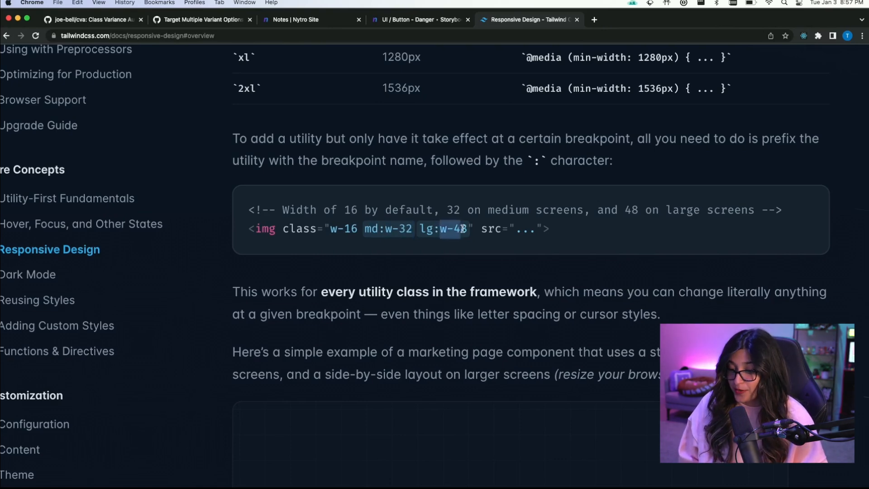
pyautogui.scroll(-3)
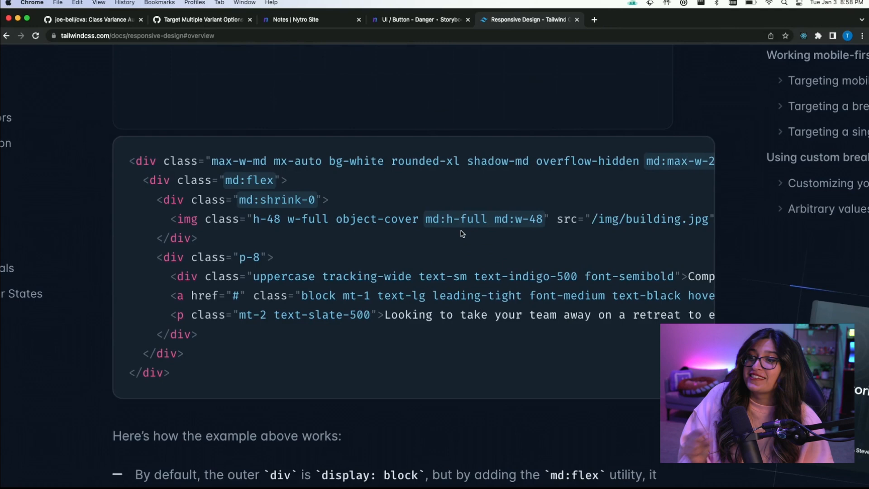
pyautogui.scroll(-3)
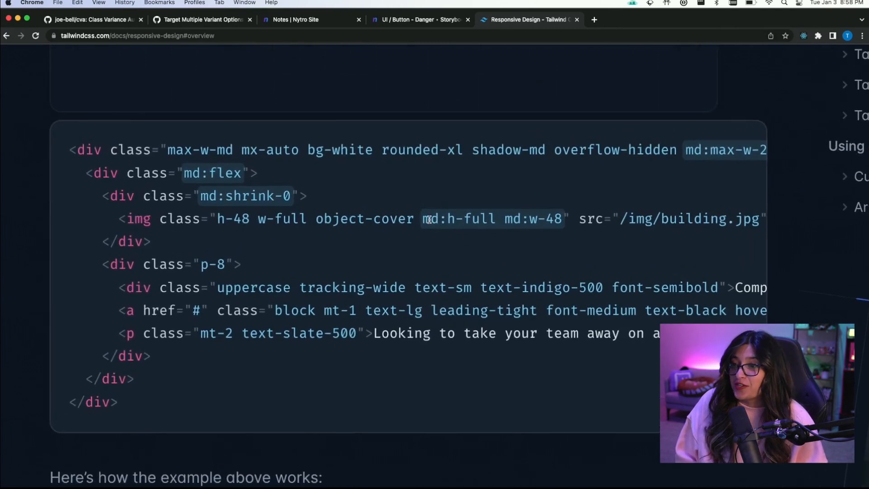
pyautogui.doubleClick(457, 218)
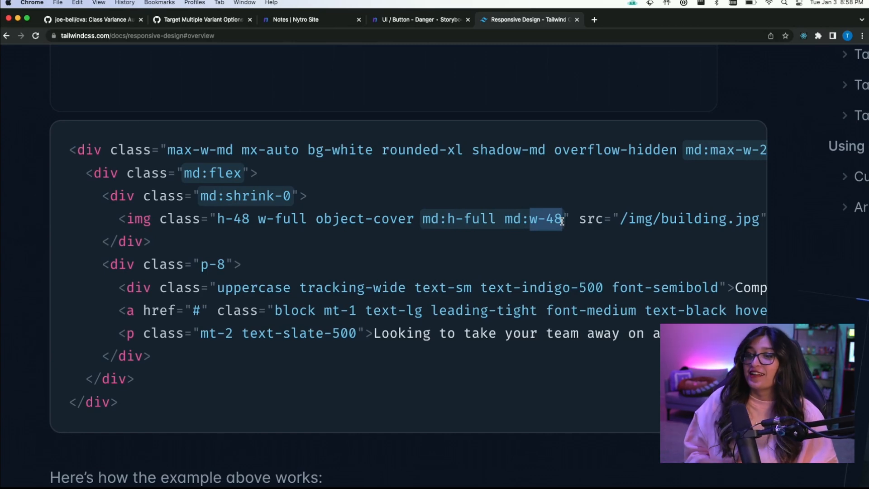
pyautogui.click(144, 296)
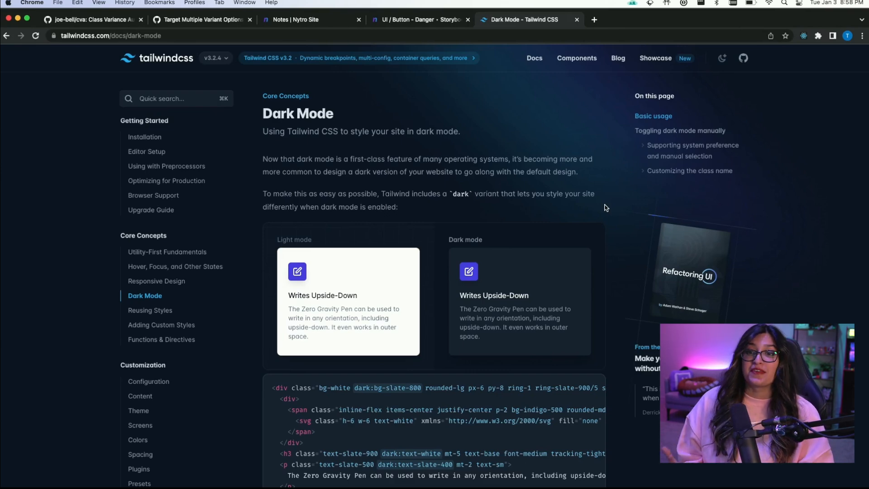
pyautogui.scroll(-3)
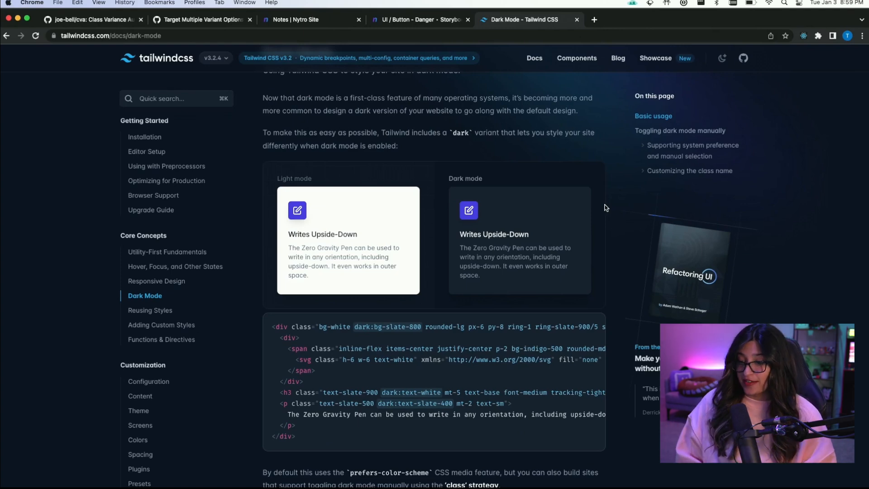
pyautogui.scroll(-3)
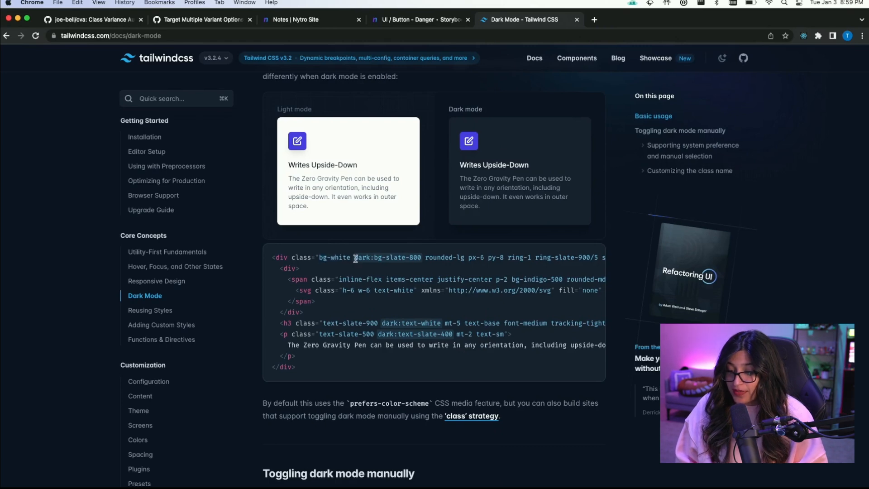
pyautogui.doubleClick(388, 257)
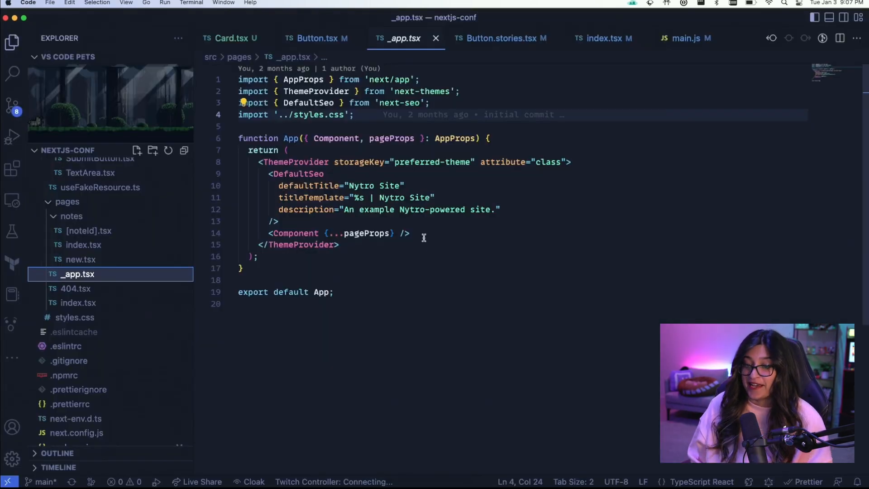
# Open src/pages/_app.tsx to inspect ThemeProvider using attribute class
pyautogui.doubleClick(316, 91)
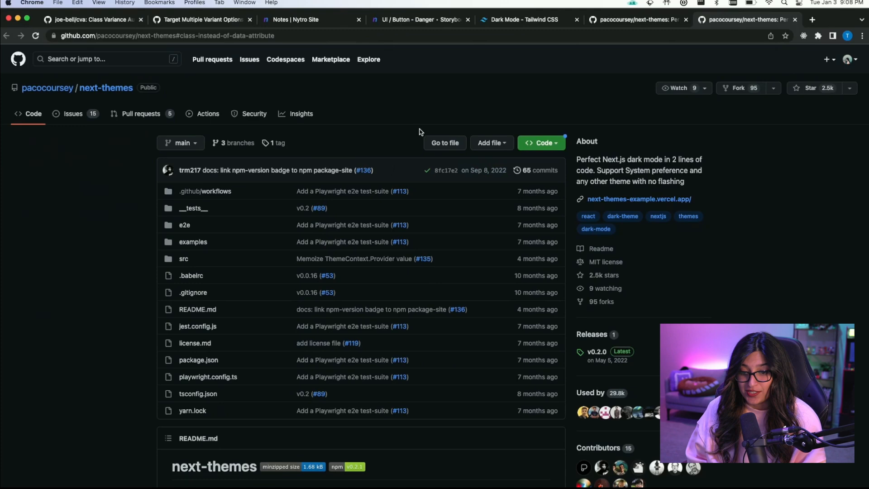
# Scroll the next-themes README, then return to the Storybook Danger button story
pyautogui.scroll(-3)
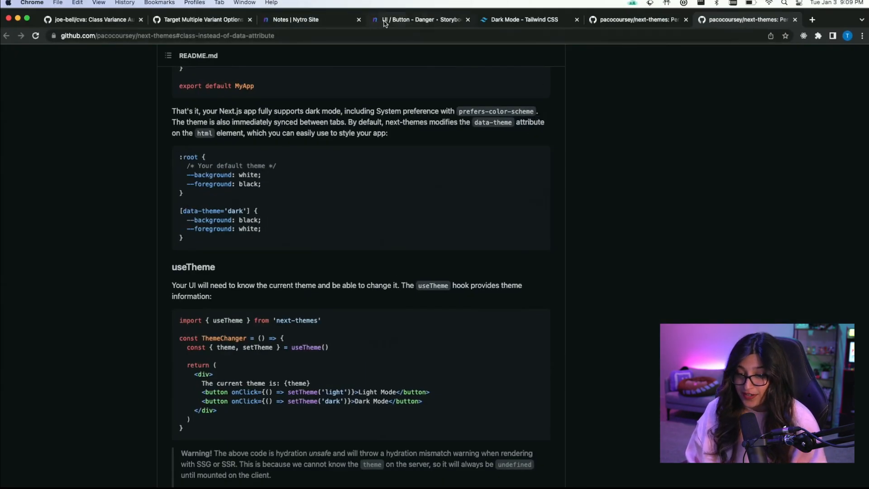
pyautogui.click(424, 20)
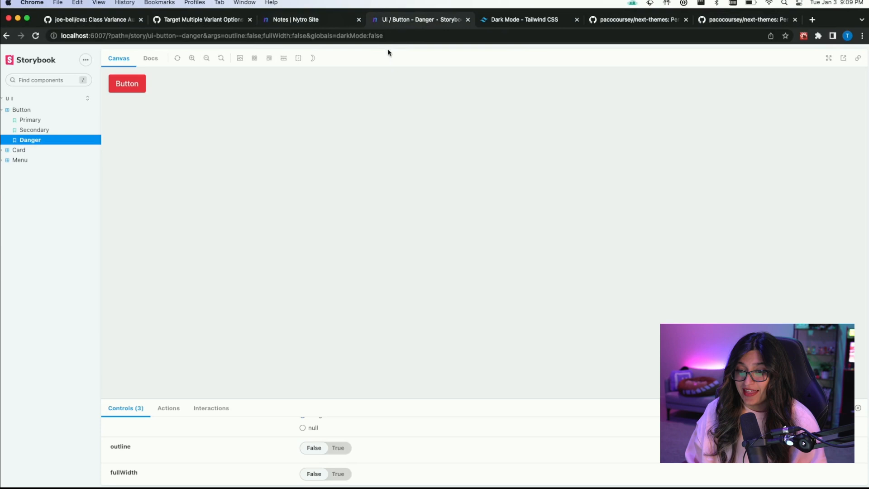
pyautogui.moveTo(297, 20)
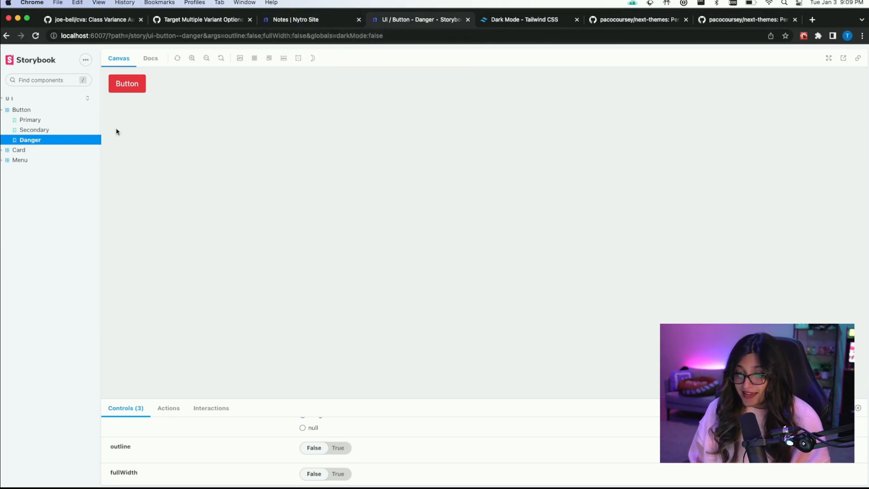
pyautogui.moveTo(190, 150)
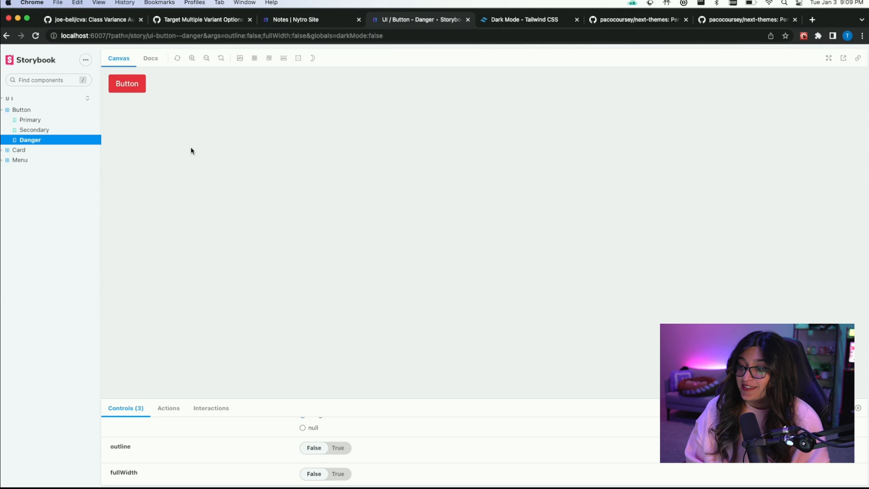
pyautogui.moveTo(262, 75)
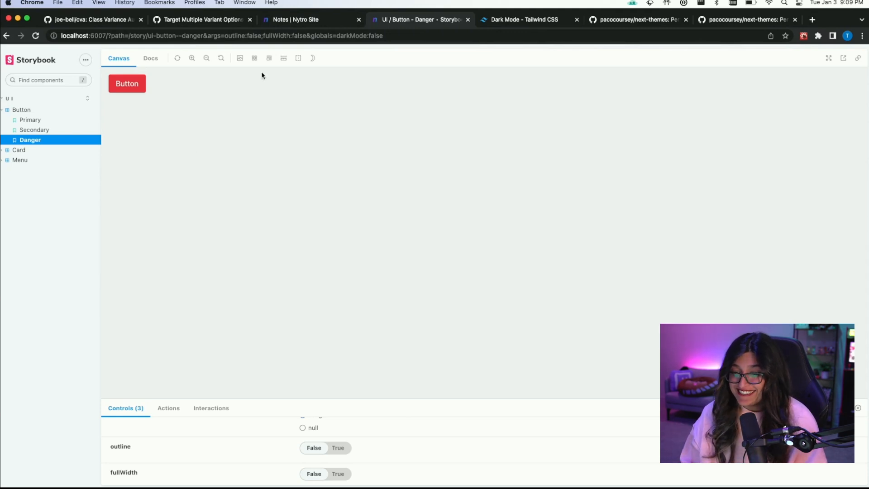
# Toggle dark mode on and off while viewing the Primary and Secondary button stories
pyautogui.click(312, 58)
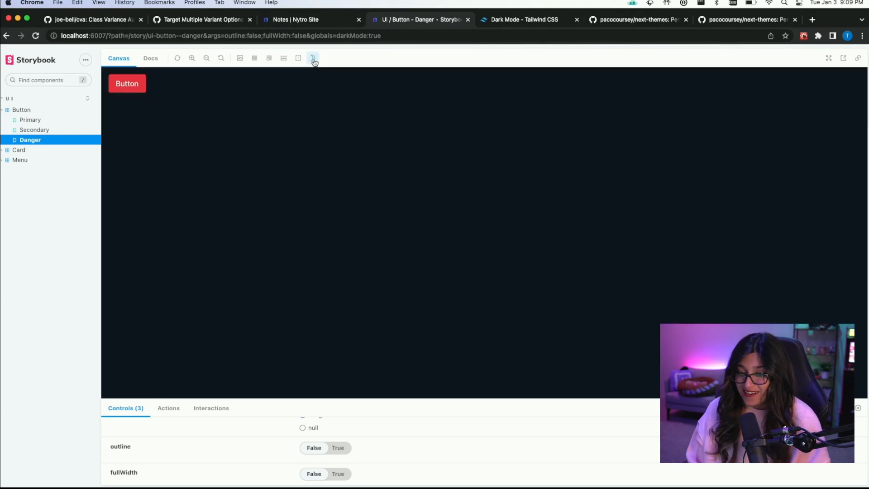
pyautogui.click(30, 120)
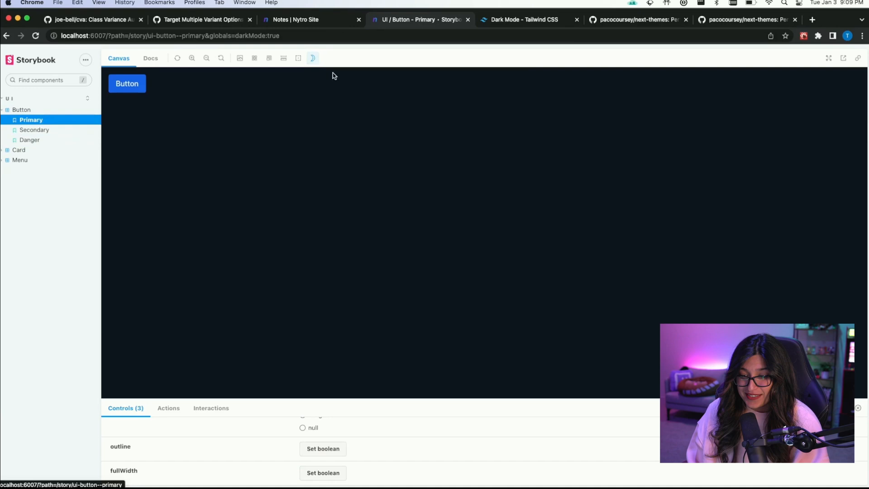
pyautogui.click(36, 130)
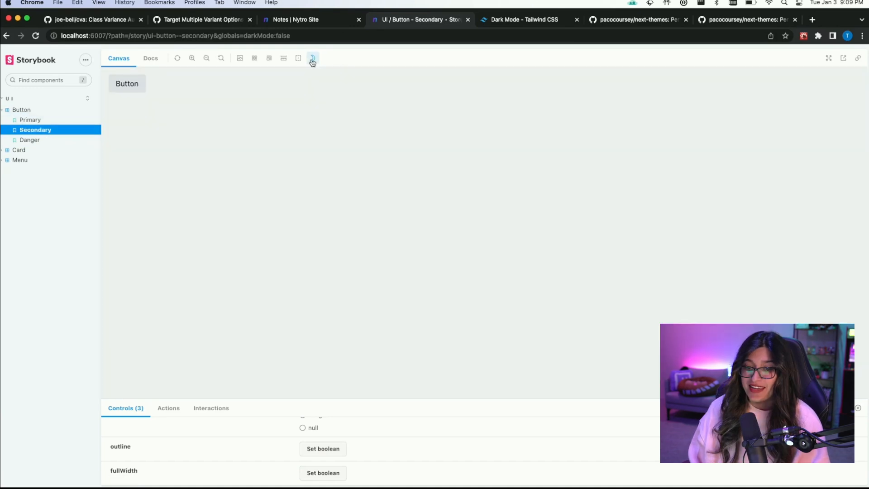
pyautogui.click(312, 57)
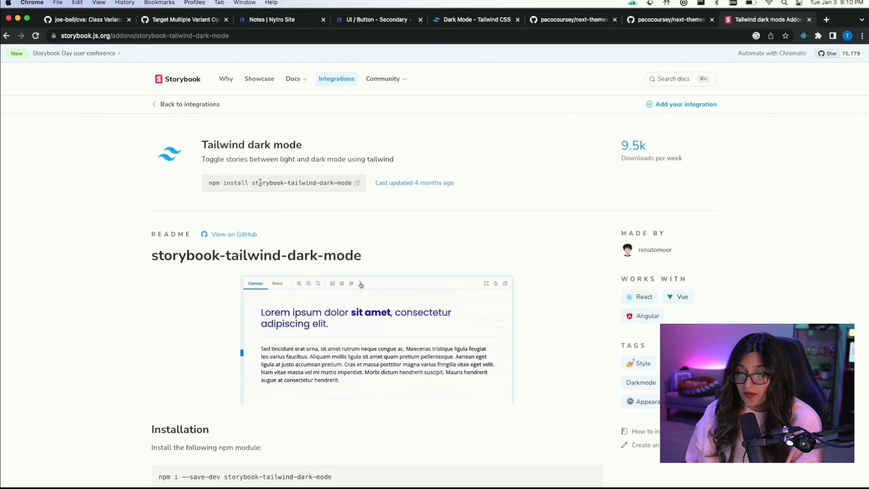
# Select the addon's npm install command and scroll through its README
pyautogui.click(361, 283)
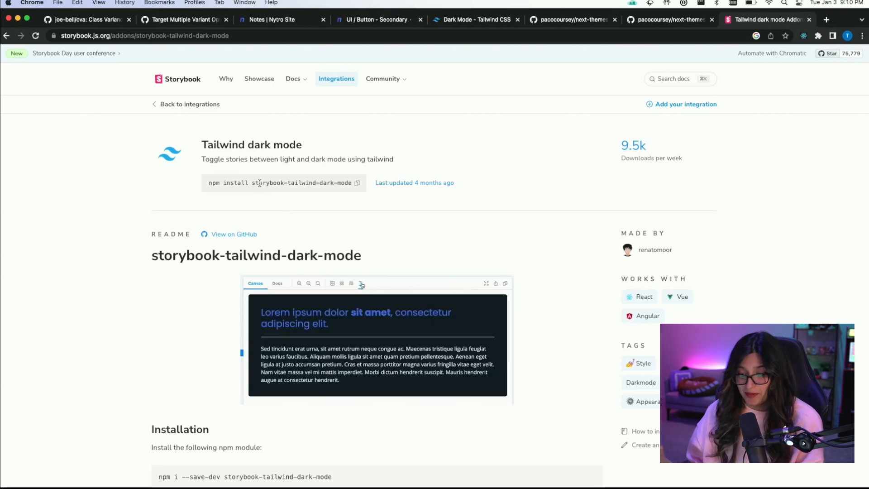
pyautogui.scroll(-3)
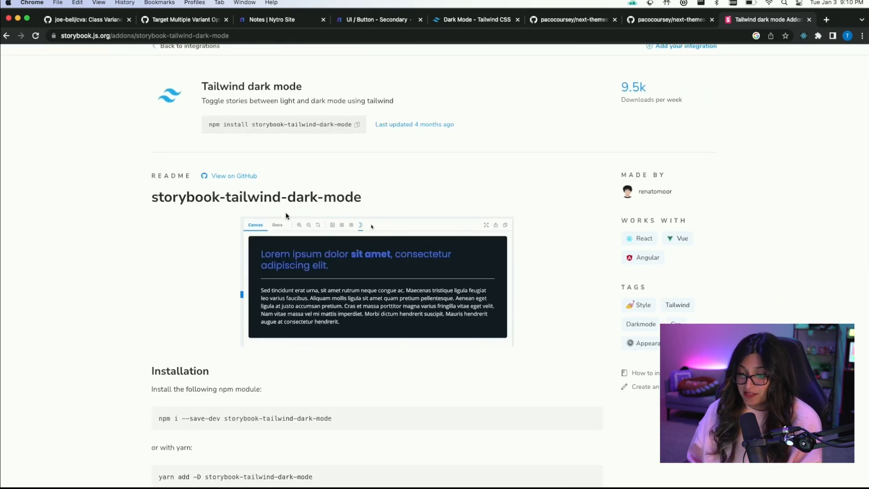
pyautogui.scroll(-3)
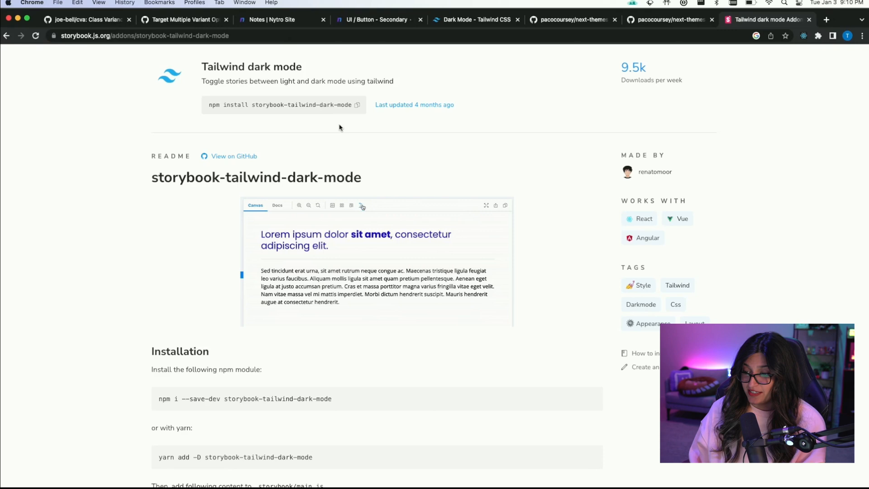
pyautogui.scroll(-3)
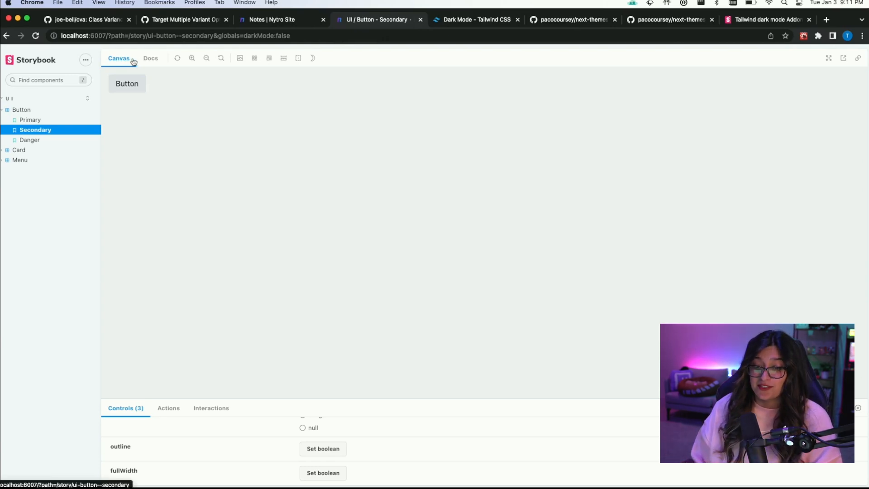
# Scroll the Button Docs page through the props table and Secondary and Danger previews
pyautogui.click(150, 57)
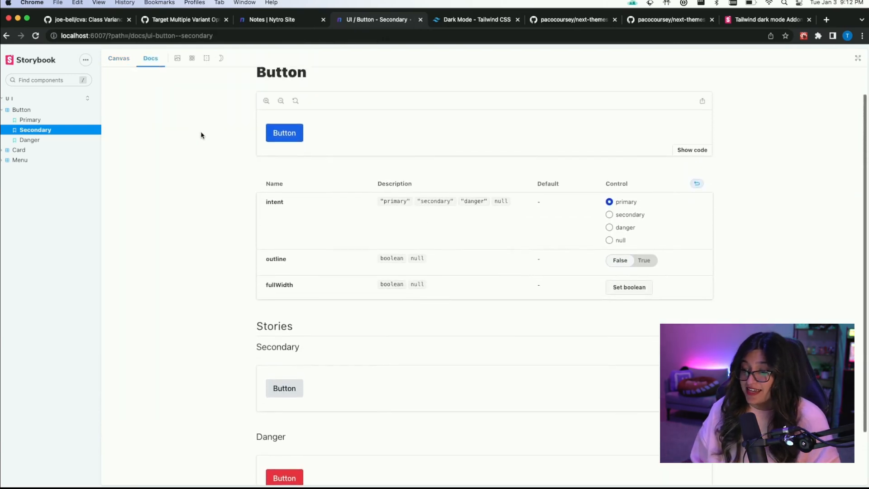
pyautogui.scroll(-3)
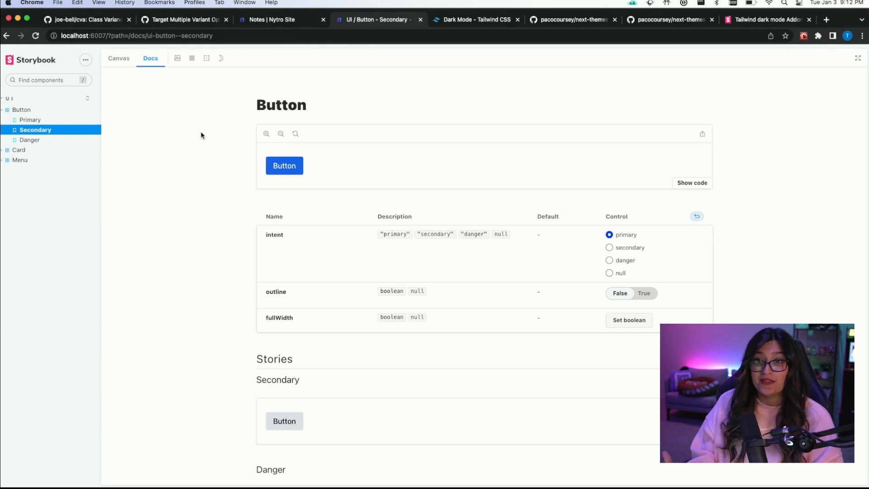
pyautogui.moveTo(265, 224)
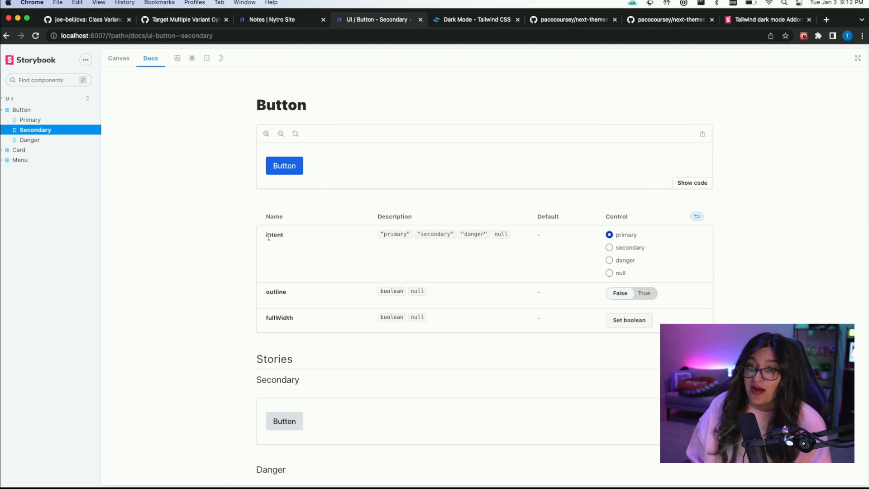
pyautogui.scroll(-3)
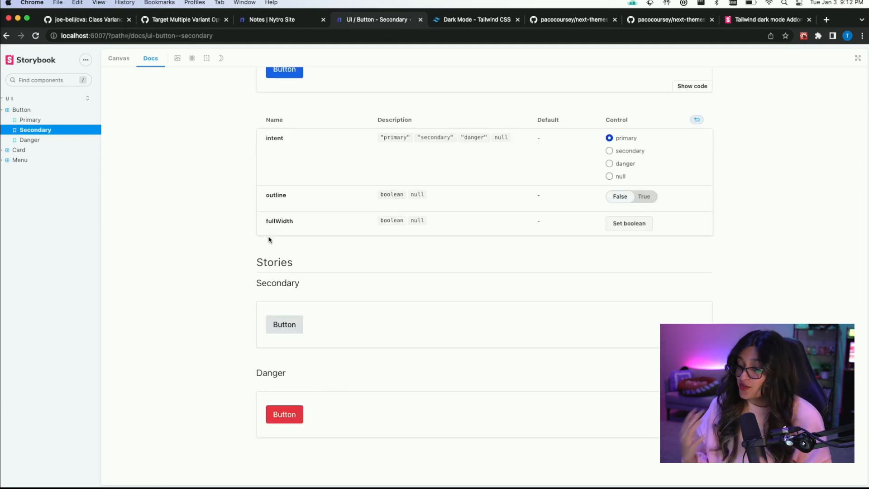
pyautogui.scroll(3)
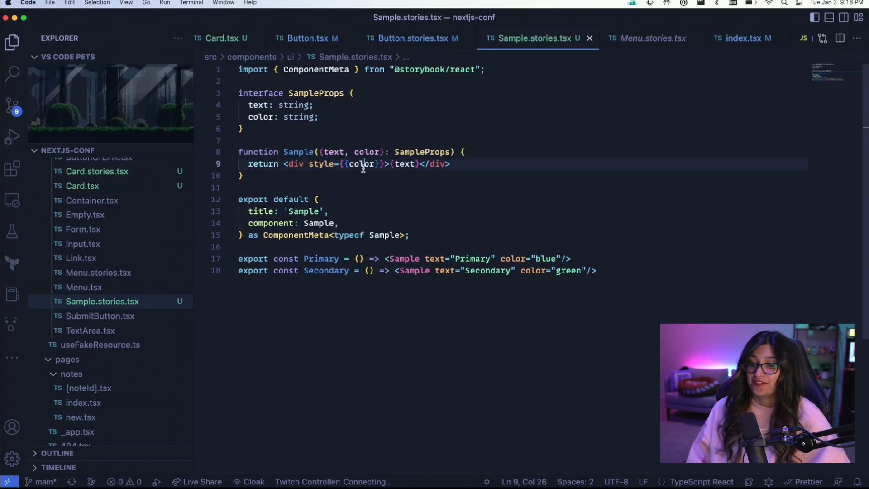
# Write Sample.stories.tsx's color-styled Sample component, default export meta, and Primary and Secondary stories
pyautogui.doubleClick(362, 164)
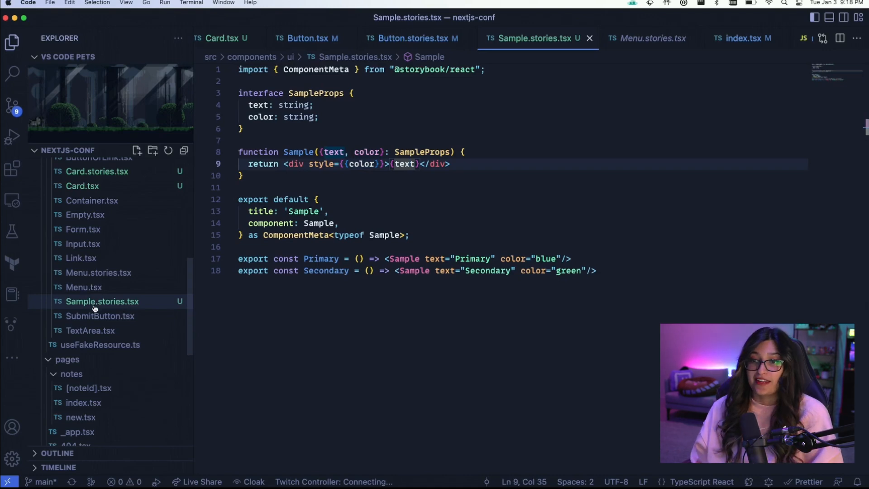
pyautogui.moveTo(102, 301)
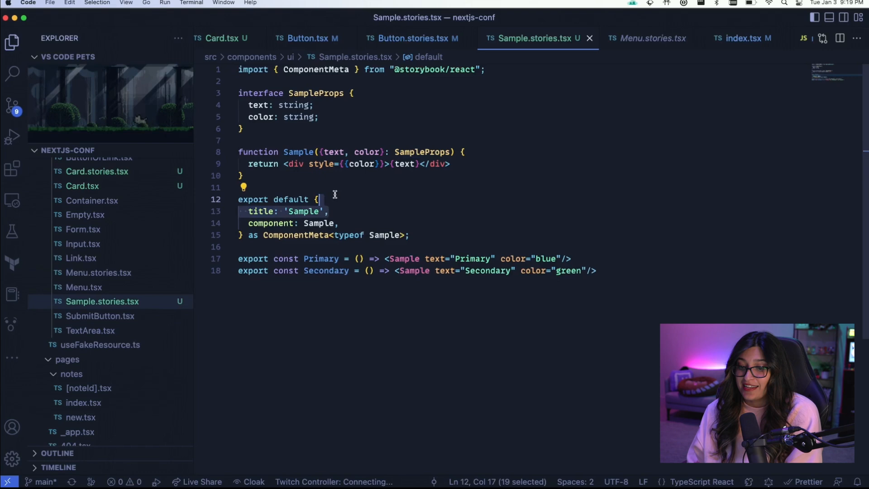
pyautogui.click(411, 38)
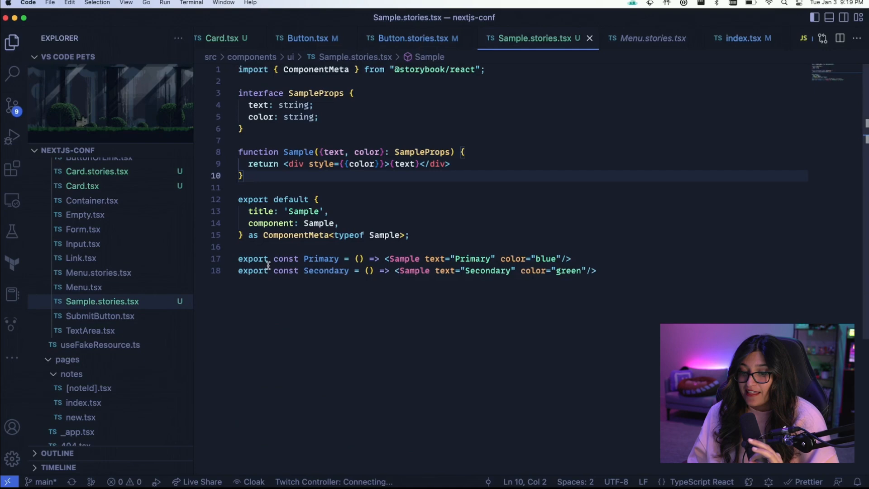
pyautogui.doubleClick(321, 258)
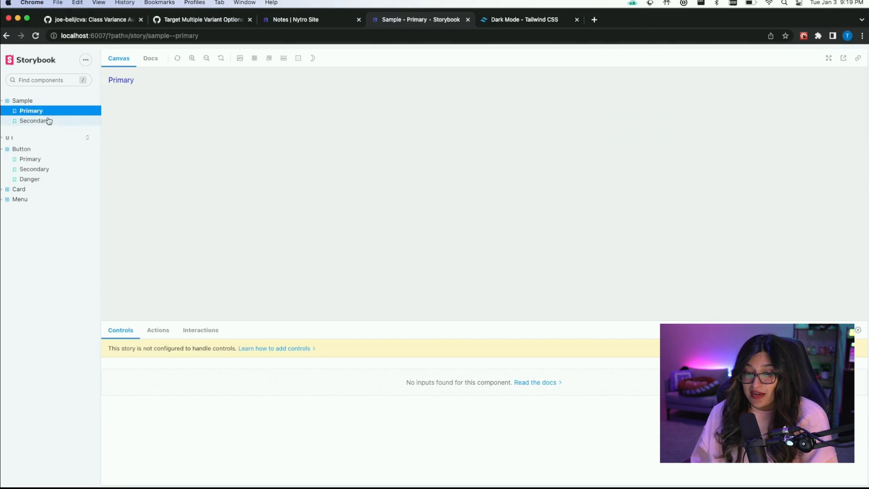
# Switch between the Sample Secondary and Primary stories in the Storybook sidebar
pyautogui.click(35, 121)
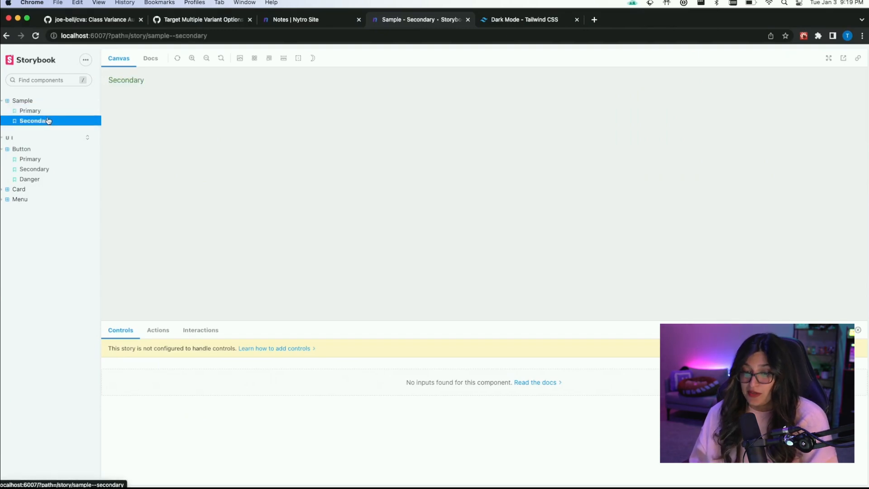
pyautogui.click(30, 111)
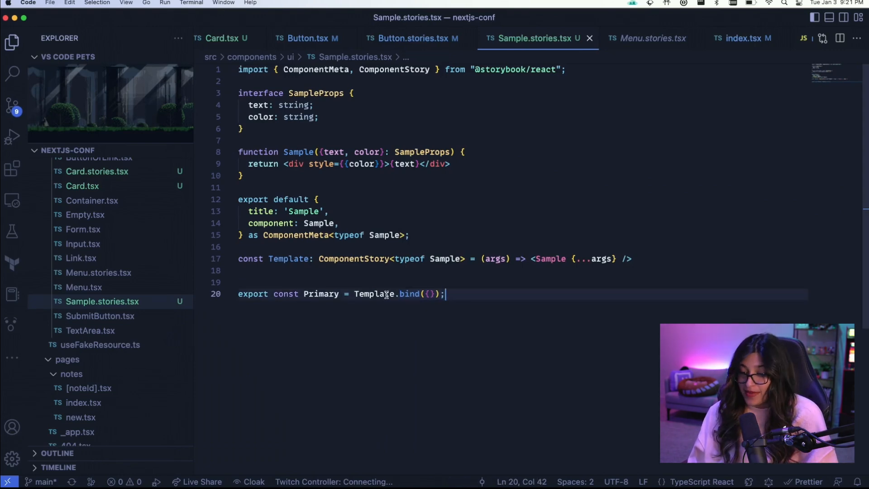
# Replace the hard-coded Primary story line with Primary.args holding text and color values
pyautogui.doubleClick(373, 294)
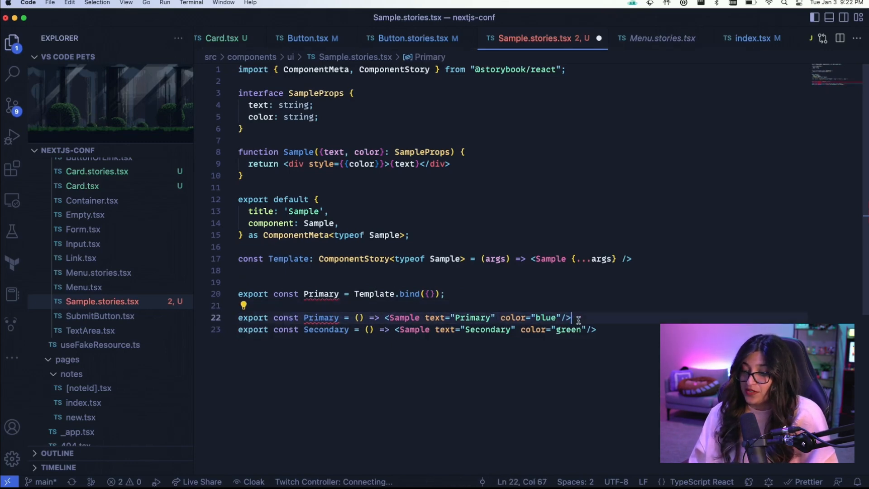
pyautogui.click(444, 294)
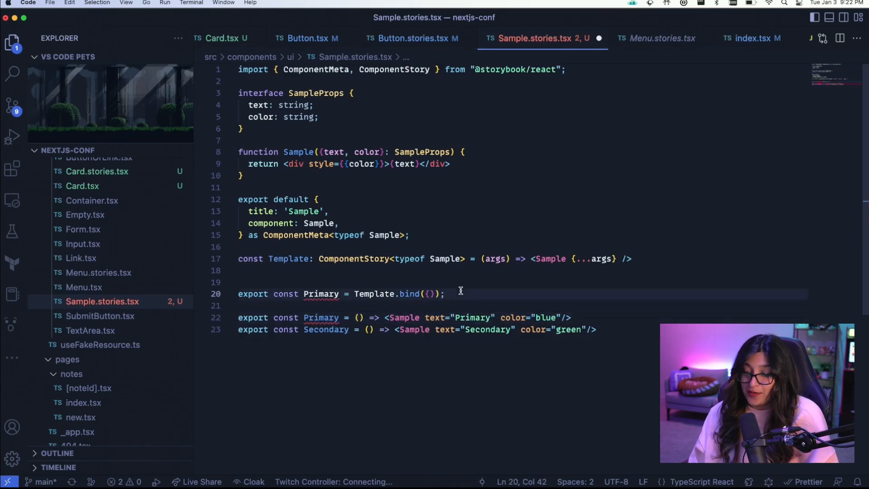
pyautogui.doubleClick(375, 294)
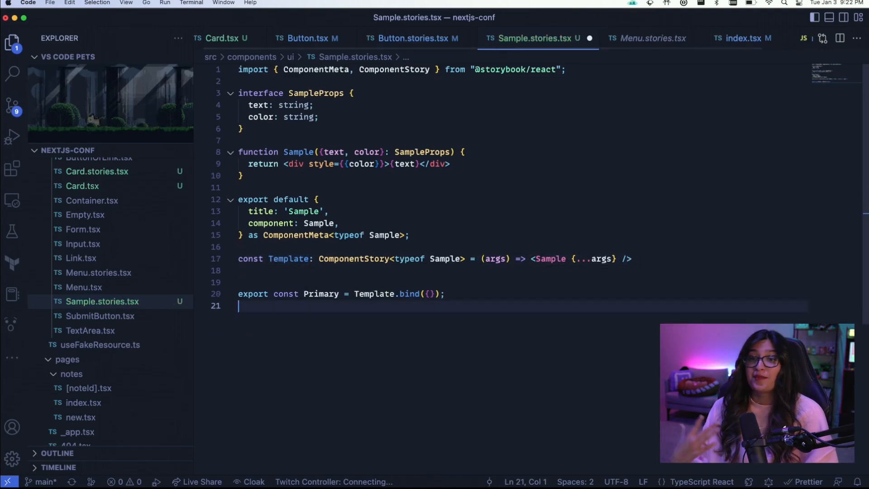
pyautogui.write('Primary')
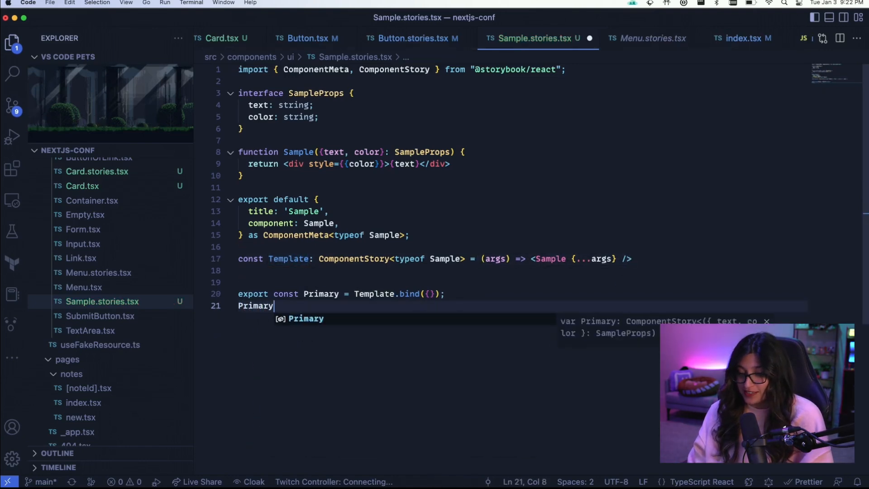
pyautogui.write('.args= {')
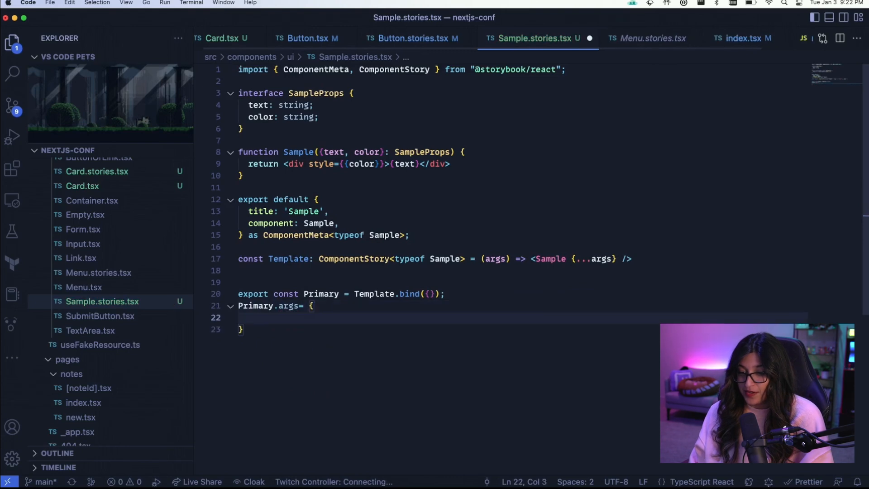
pyautogui.write('text: "Pir"')
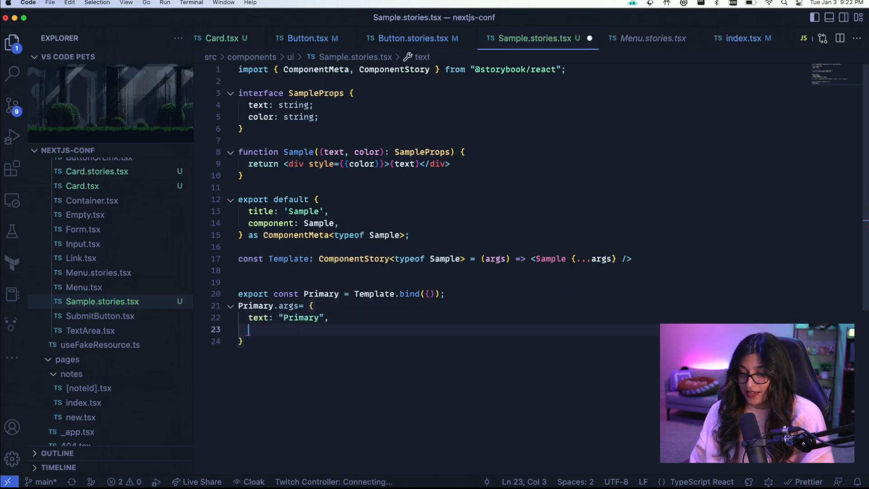
pyautogui.write('color:')
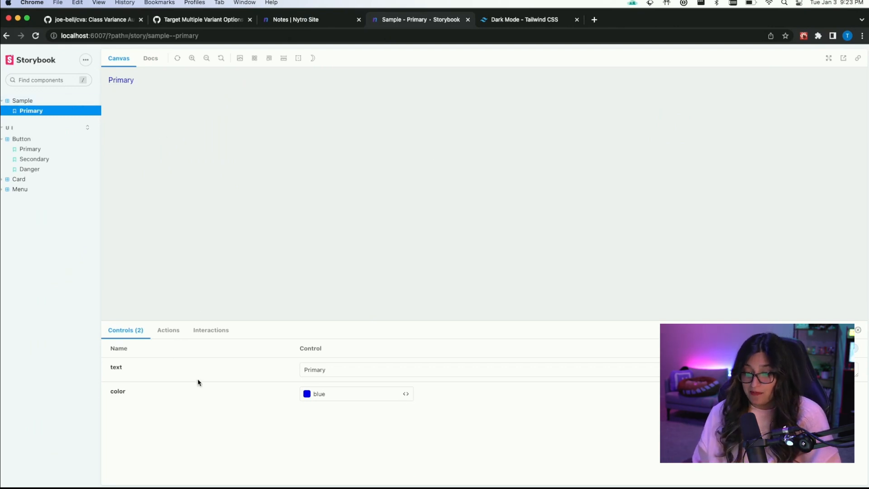
# Edit Primary's text control, then set its color control to green and then red
pyautogui.click(477, 370)
pyautogui.write('erfouaehrfouhaerf')
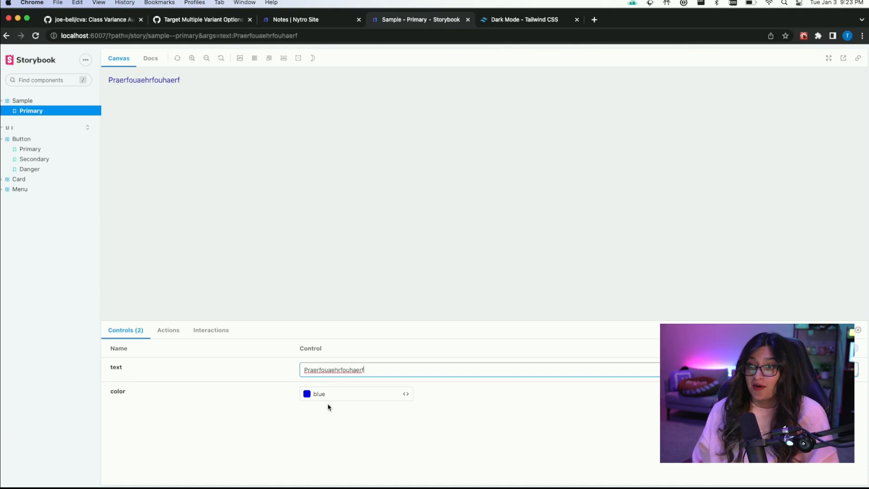
pyautogui.click(355, 393)
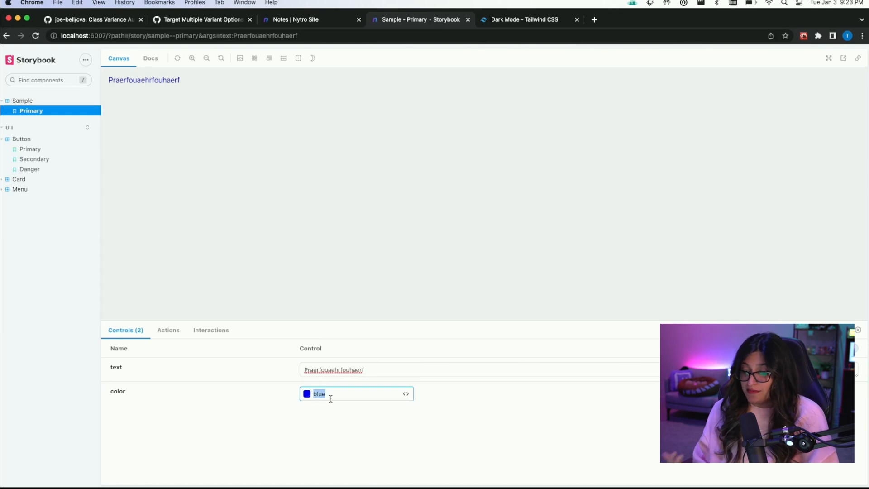
pyautogui.write('green')
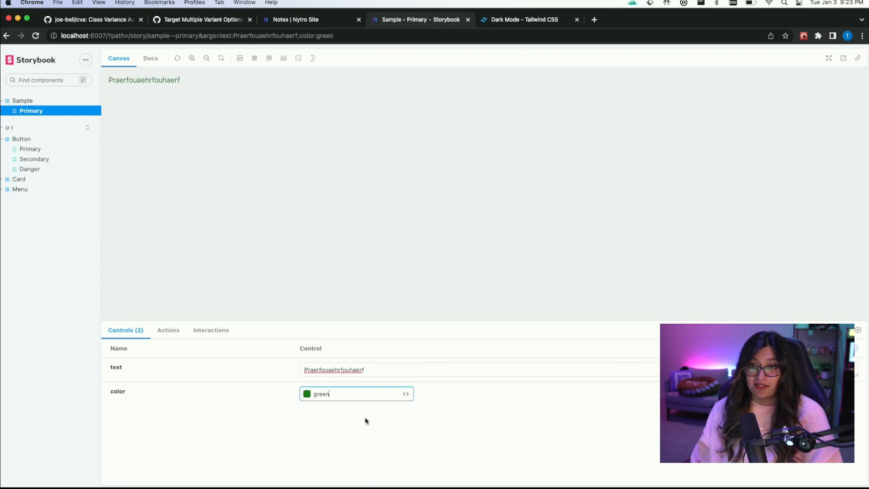
pyautogui.write('red')
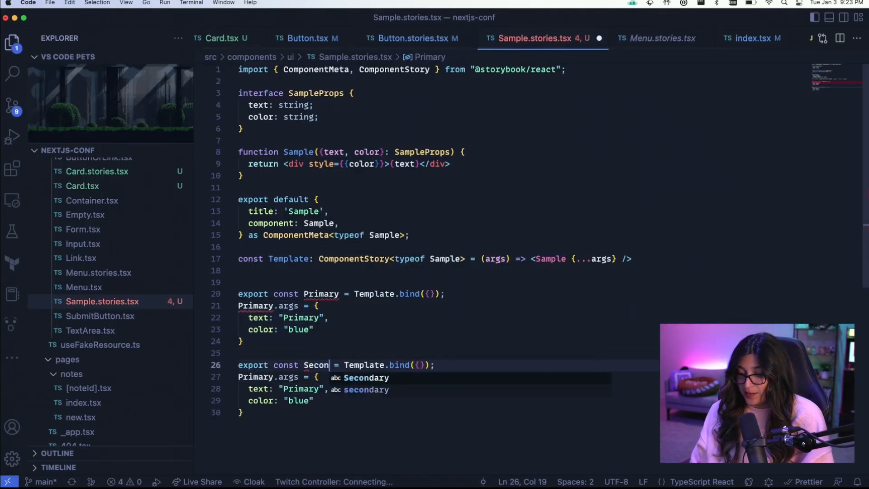
# Add a Secondary story spreading ...Primary.args with green color, and set Primary's text to Sample
pyautogui.press('Tab')
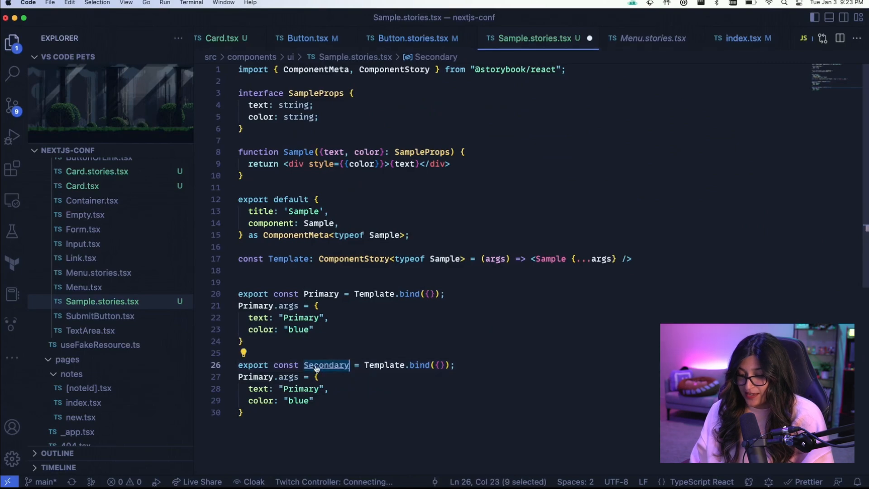
pyautogui.write('Secondary')
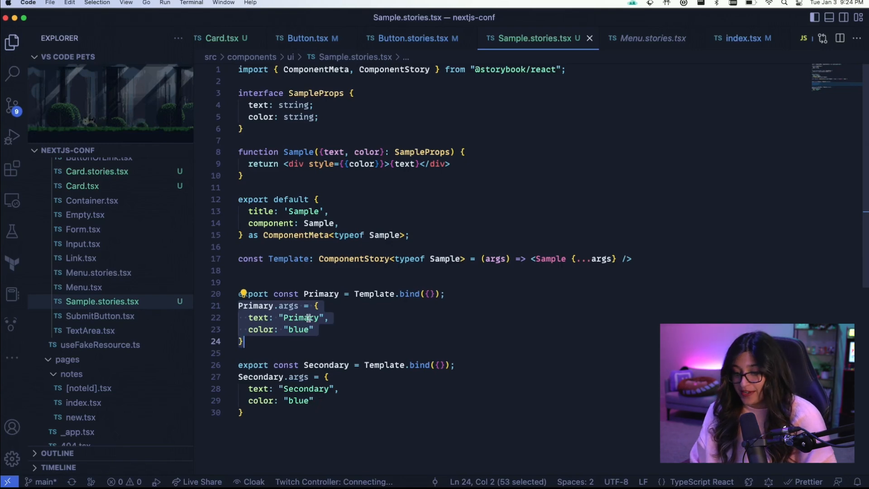
pyautogui.write('Sample')
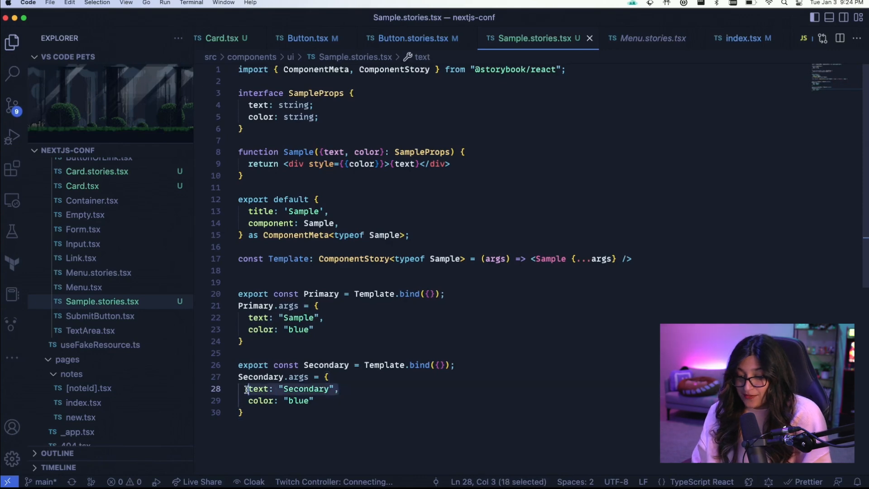
pyautogui.write('...Primary.args,')
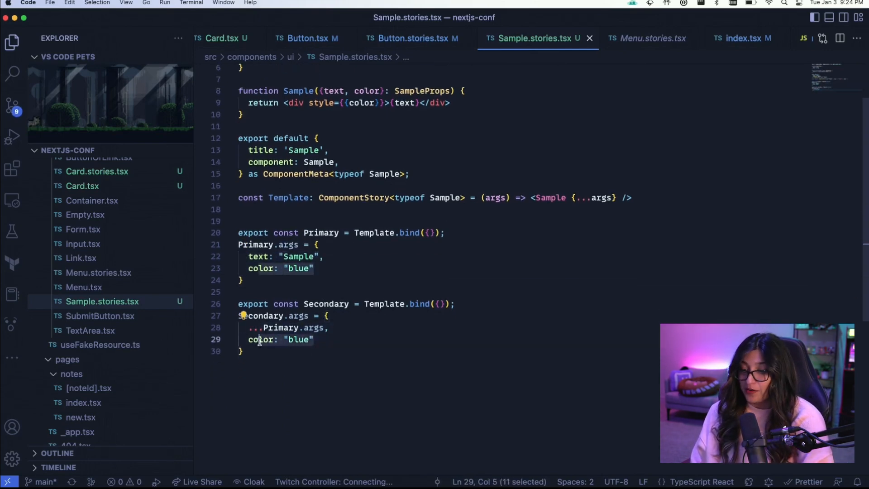
pyautogui.write('gr')
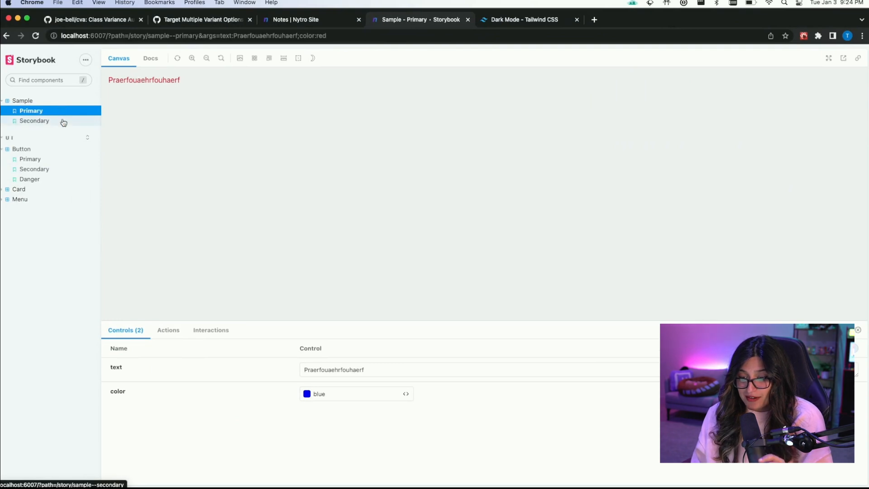
# Open Sample > Secondary to see 'Sample' rendered in green
pyautogui.click(34, 121)
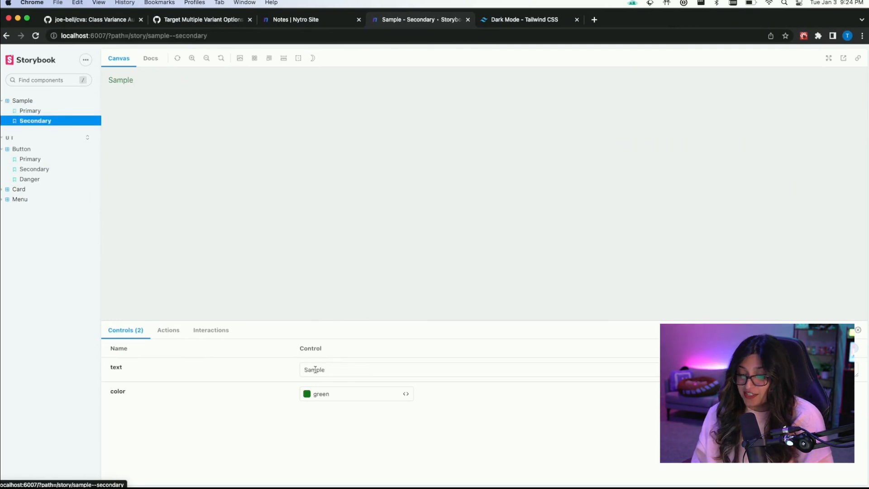